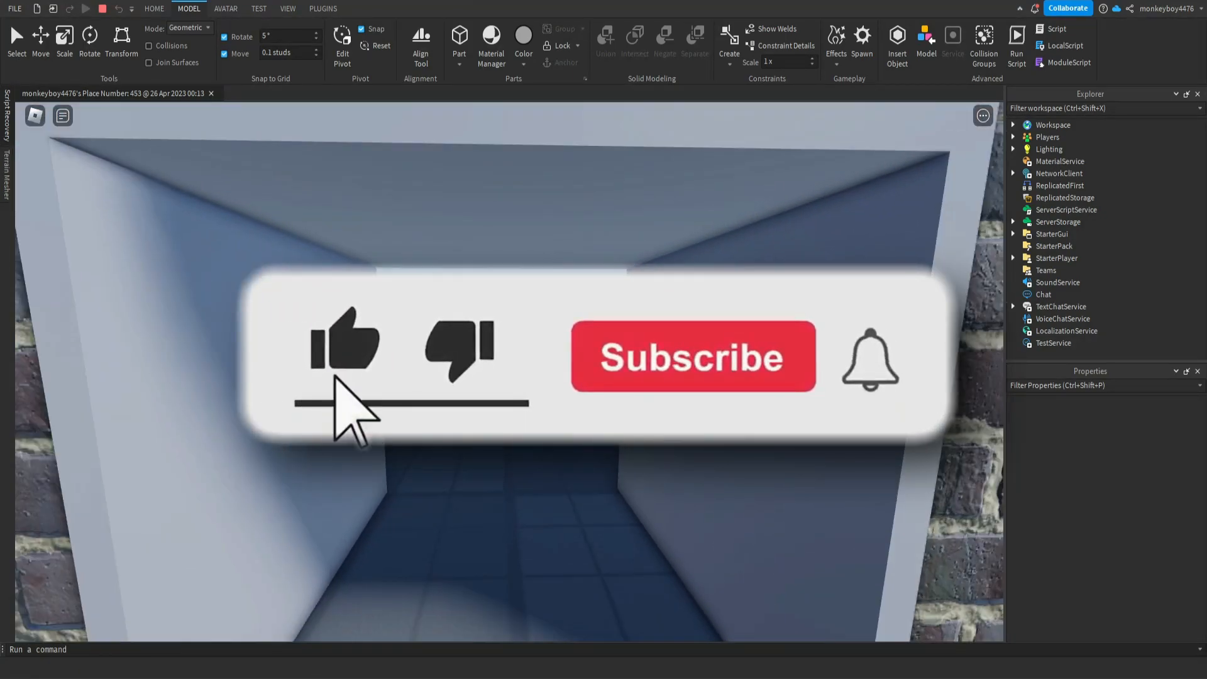
# - Stop the running playtest and return to edit mode
pyautogui.click(691, 356)
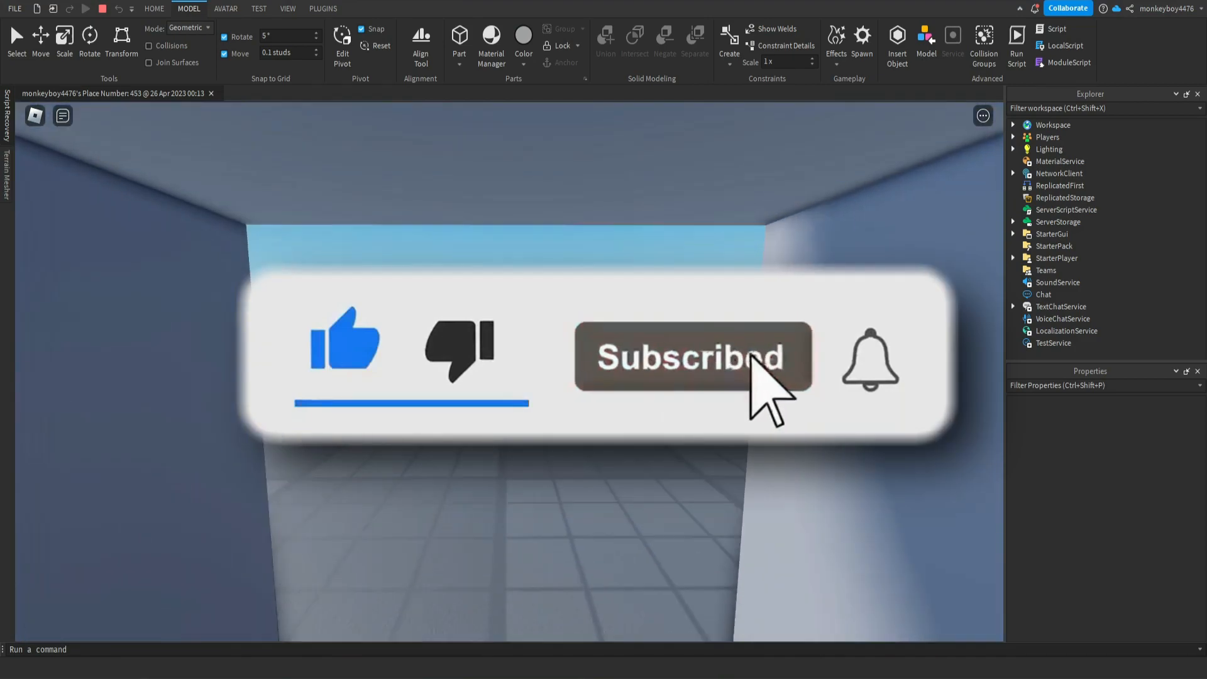
pyautogui.click(86, 9)
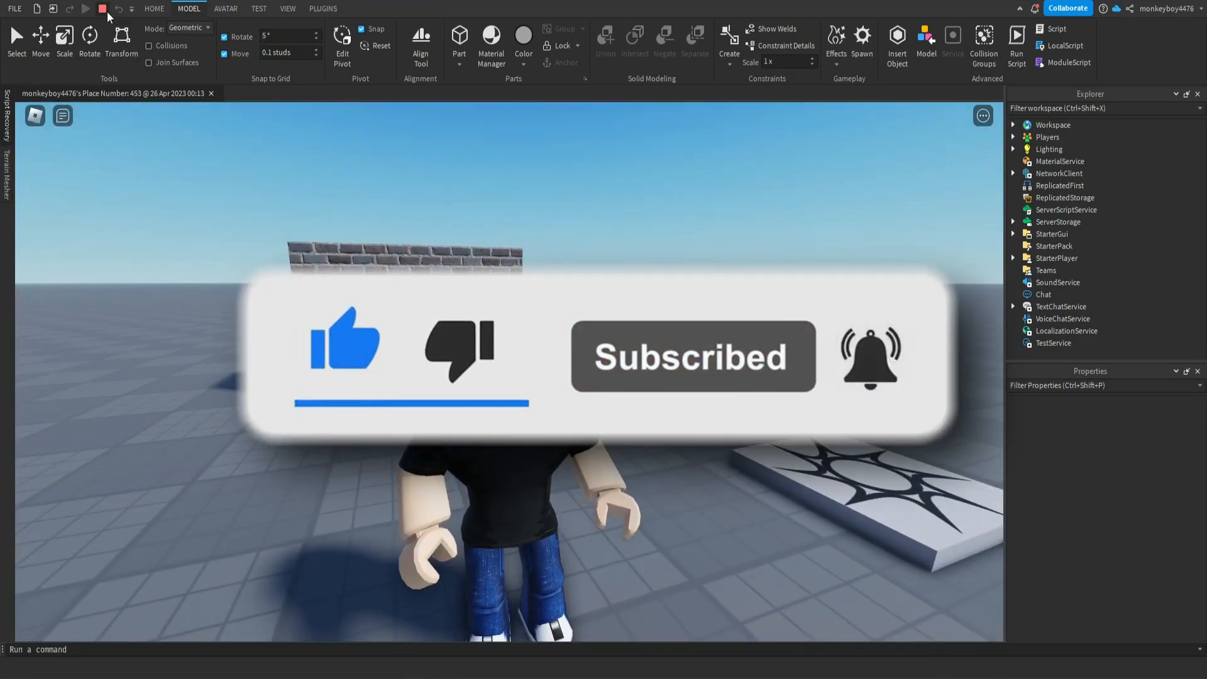
pyautogui.click(102, 9)
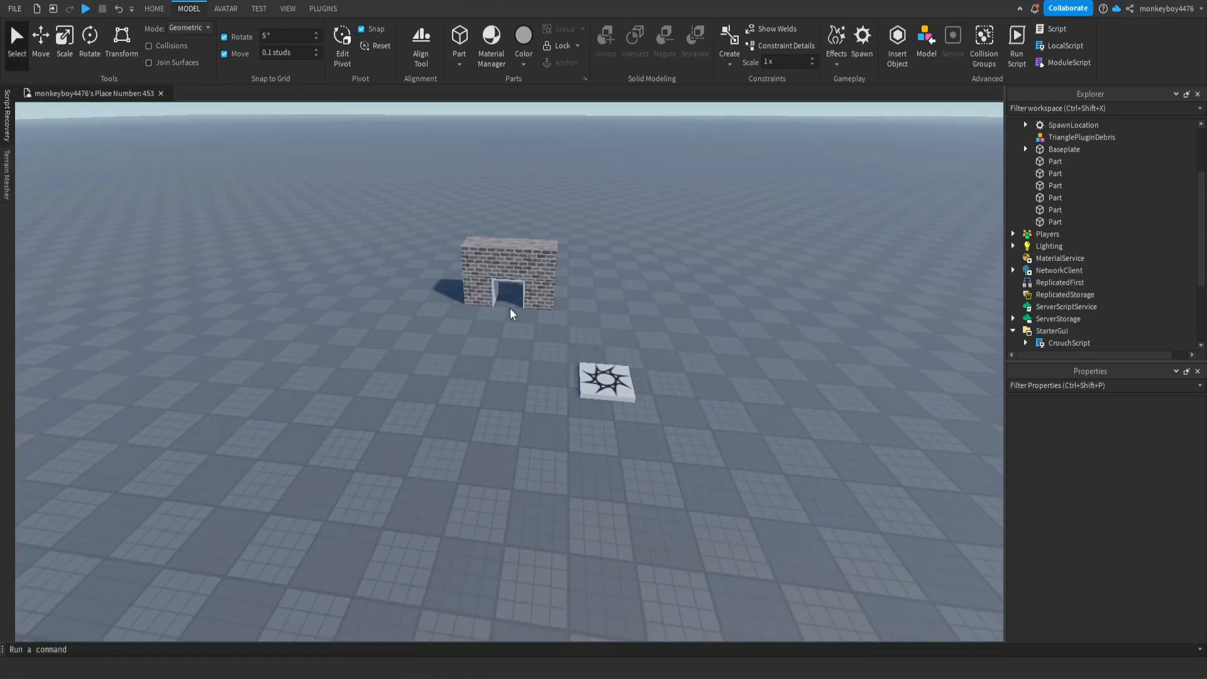
pyautogui.moveTo(575, 323)
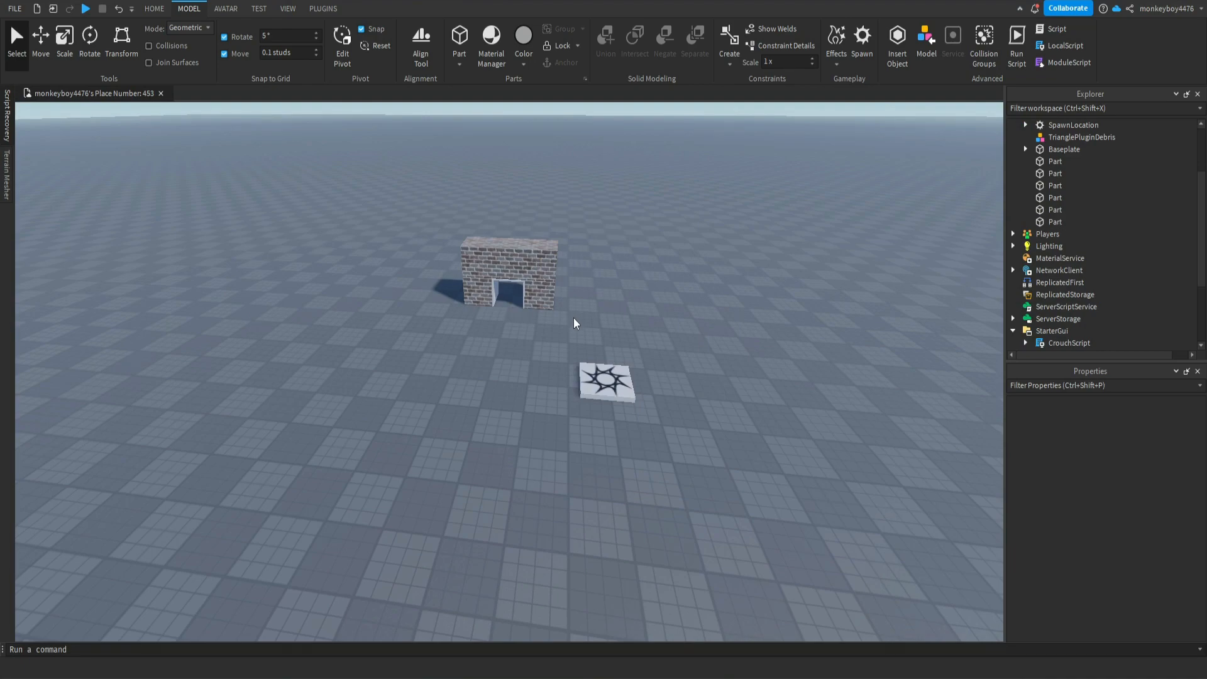
pyautogui.moveTo(601, 316)
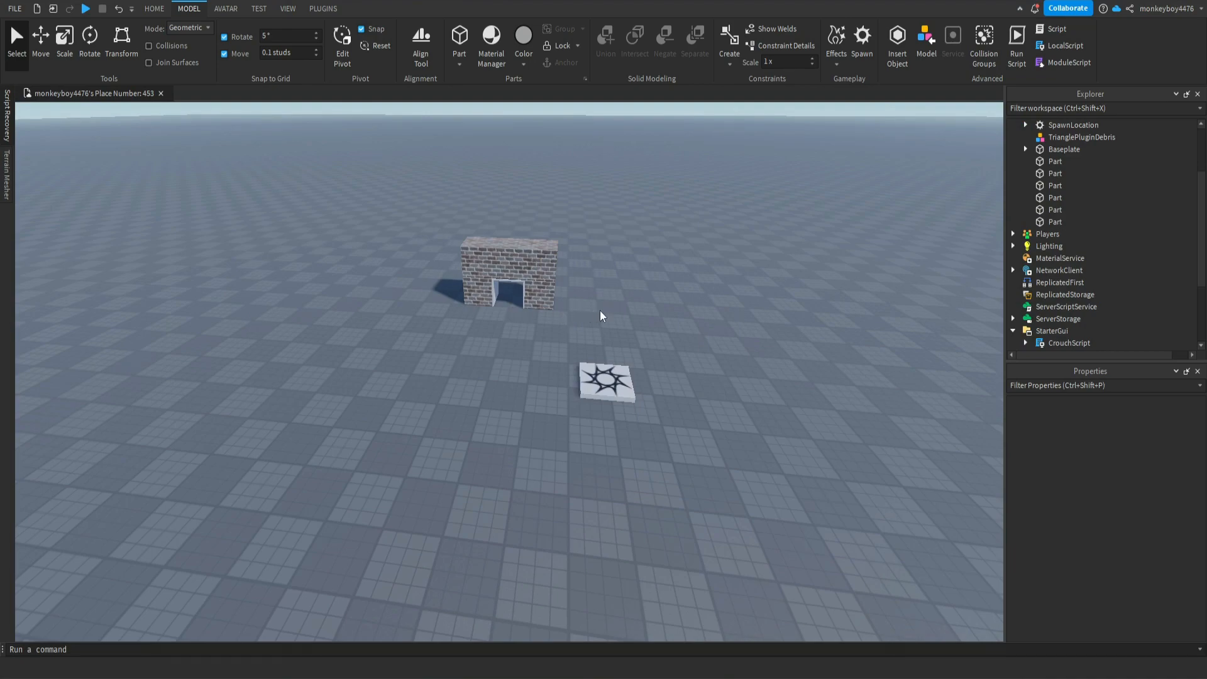
# - Expand StarterGui's CrouchScript and inspect CrouchAnimation's and CrouchScript's properties
pyautogui.scroll(-3)
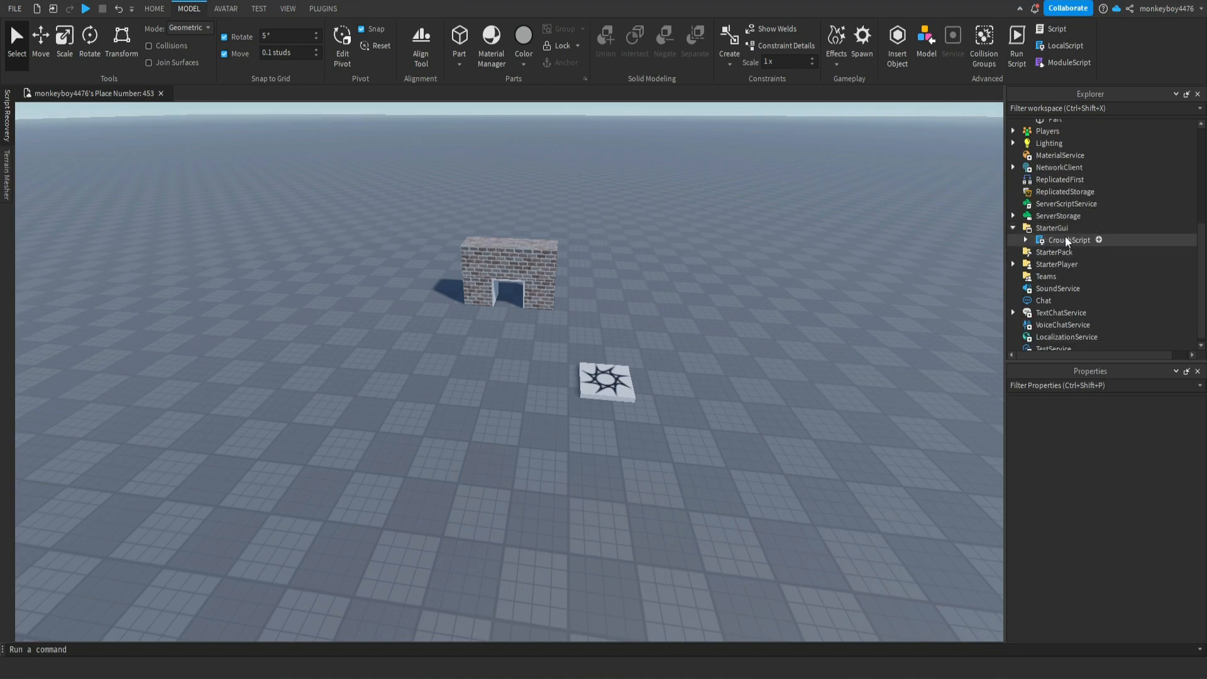
pyautogui.click(1025, 239)
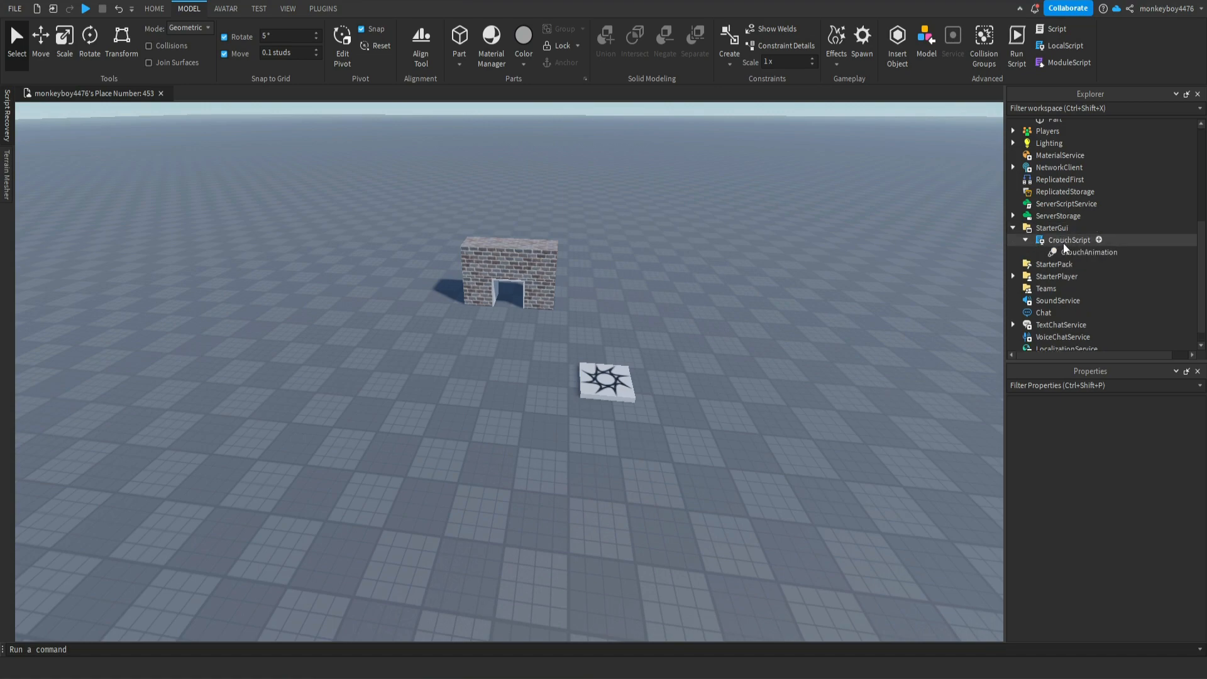
pyautogui.click(1088, 251)
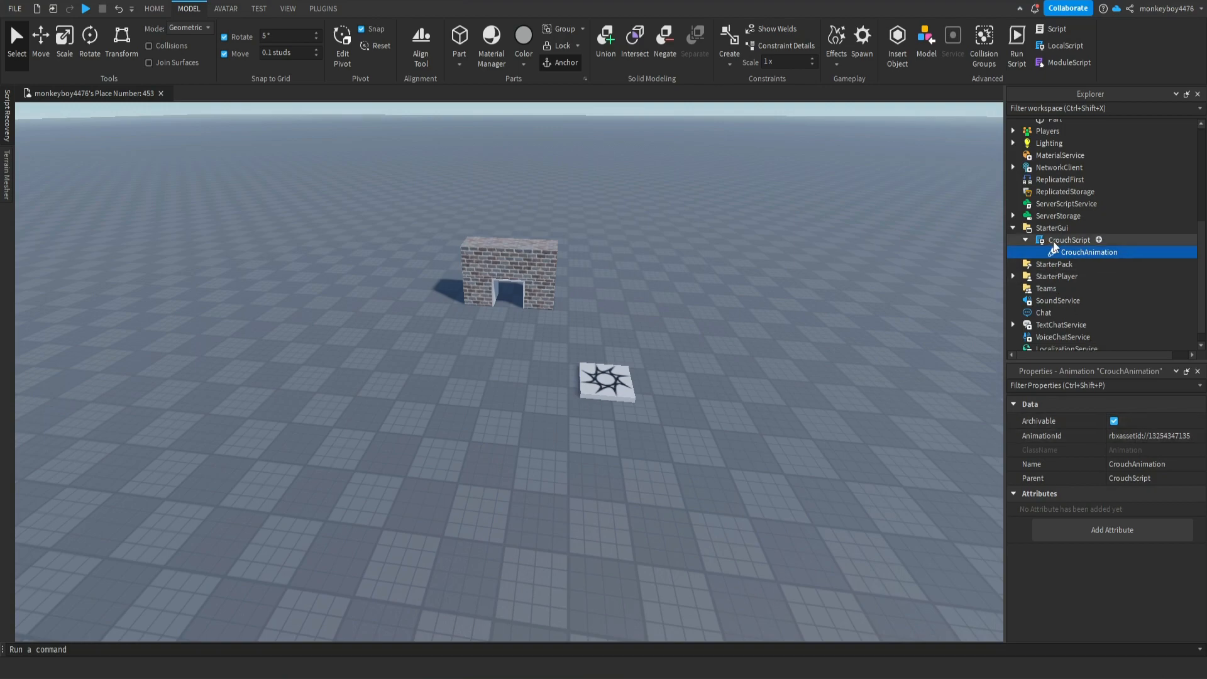
pyautogui.click(1069, 239)
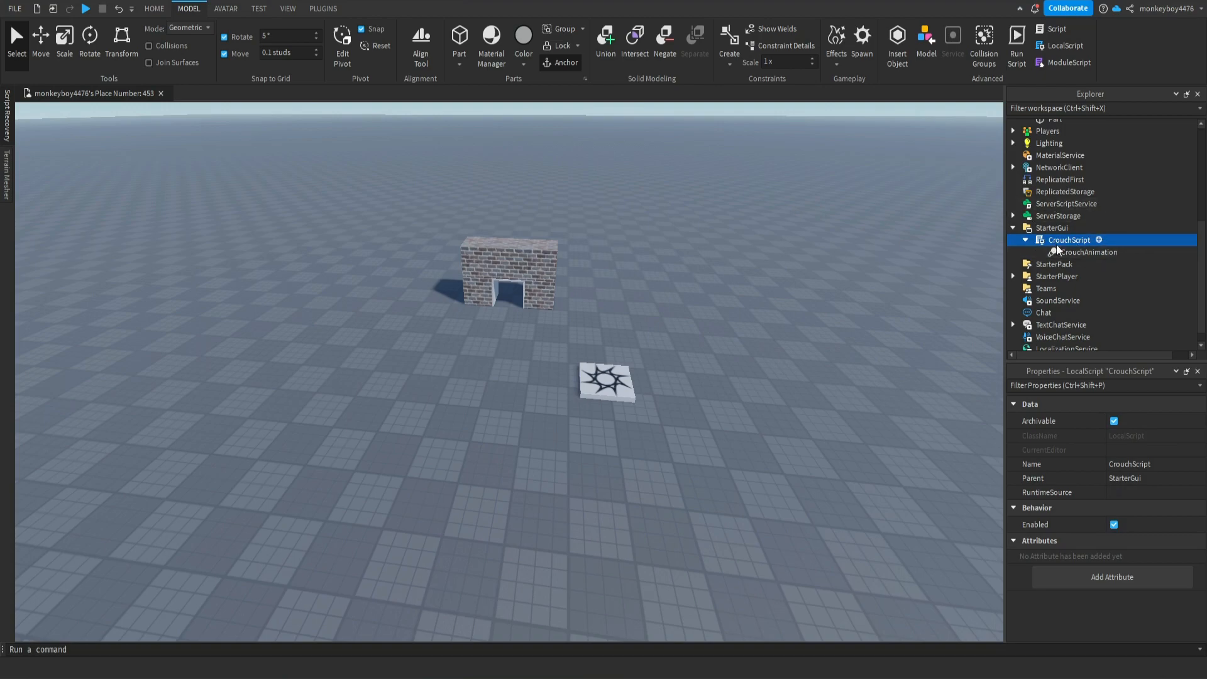
# - Edit CrouchScript so the TweenInfo camera duration reads 0.75 instead of 0.3
pyautogui.doubleClick(1068, 238)
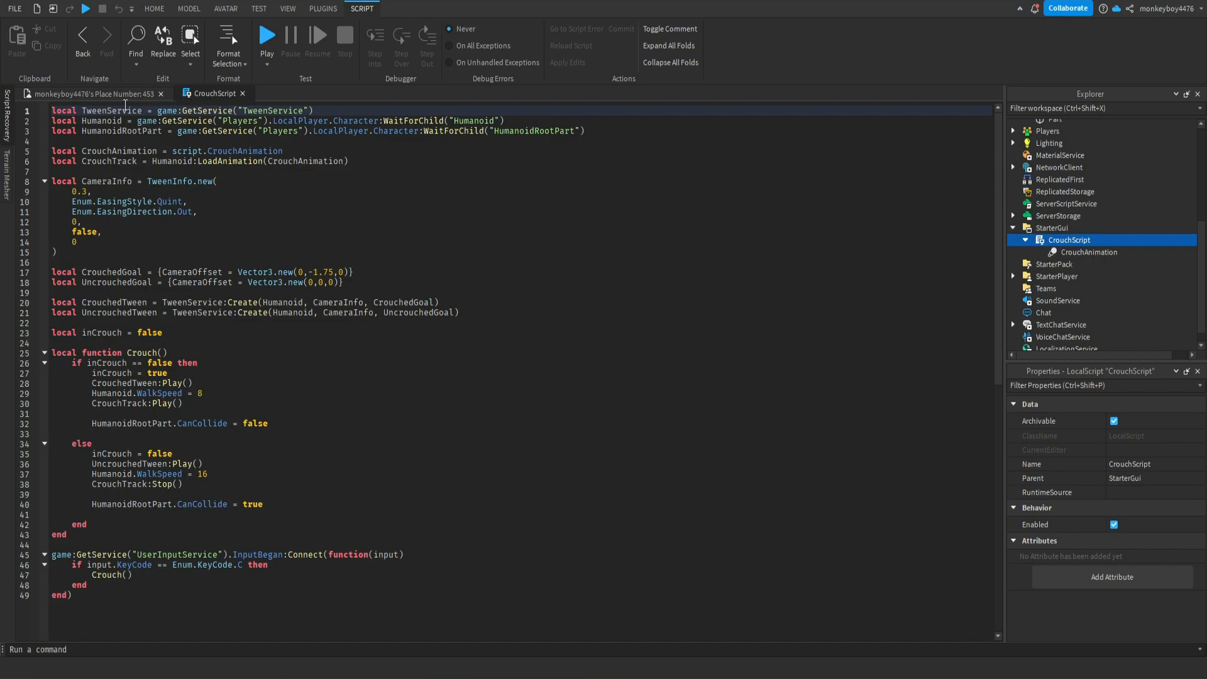
pyautogui.moveTo(521, 508)
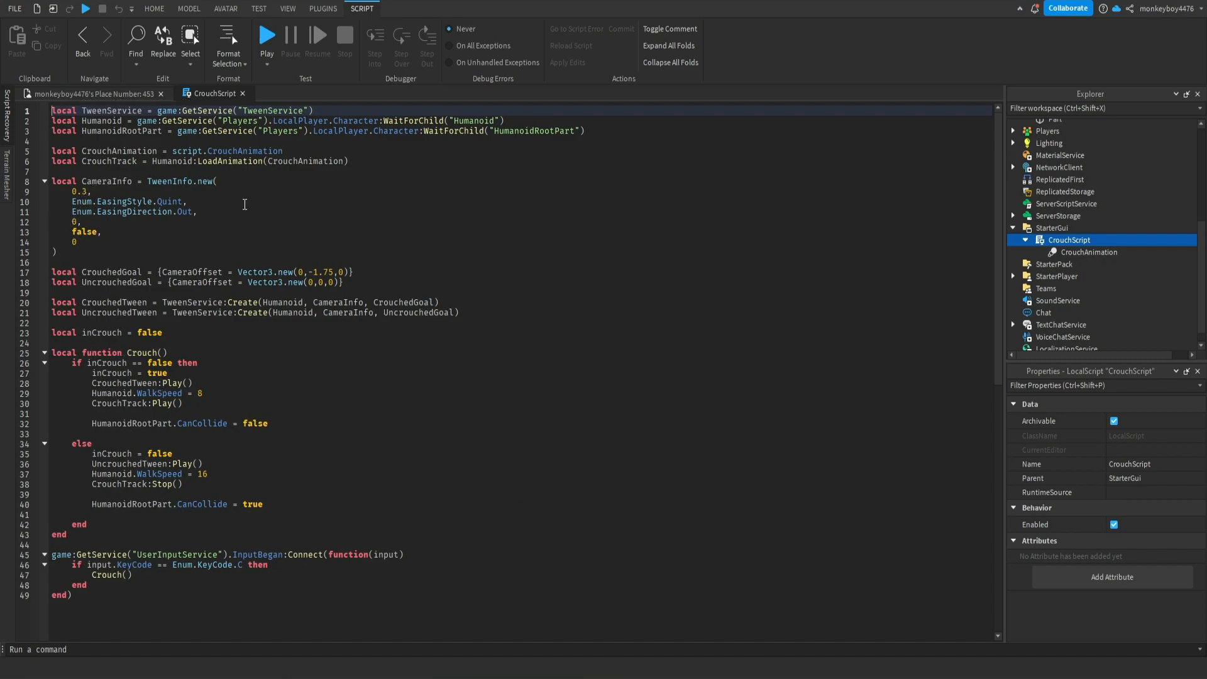
pyautogui.moveTo(252, 204)
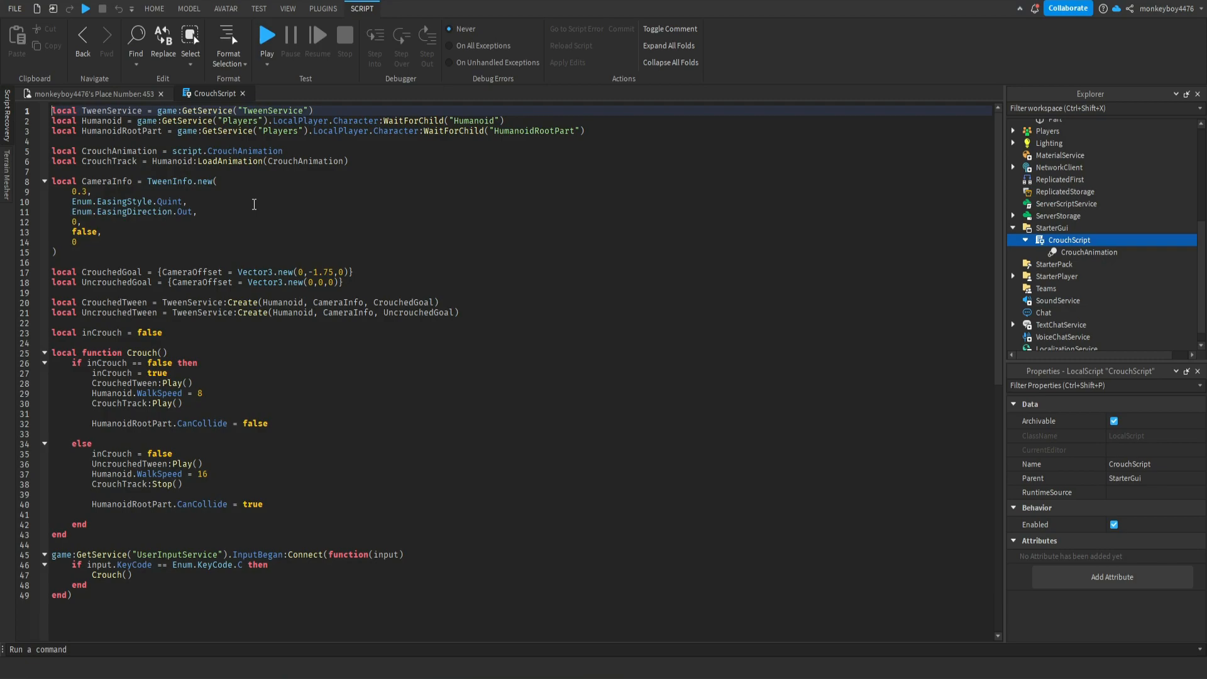
pyautogui.click(81, 191)
pyautogui.write('75')
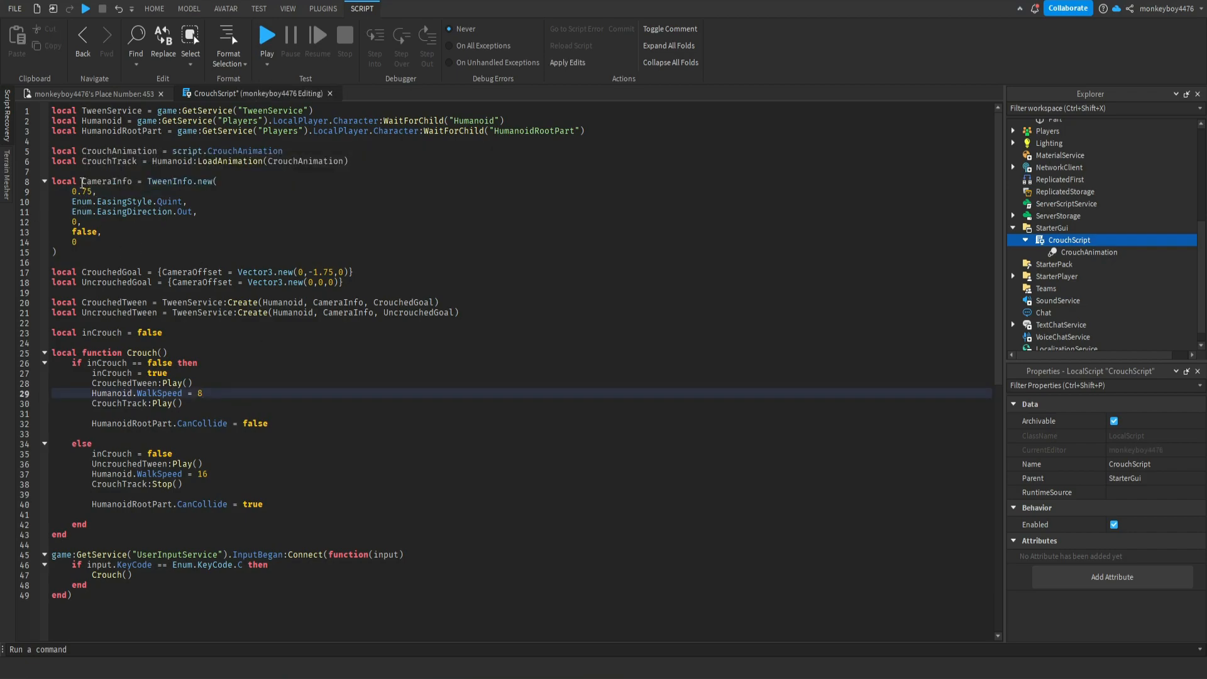
pyautogui.click(98, 191)
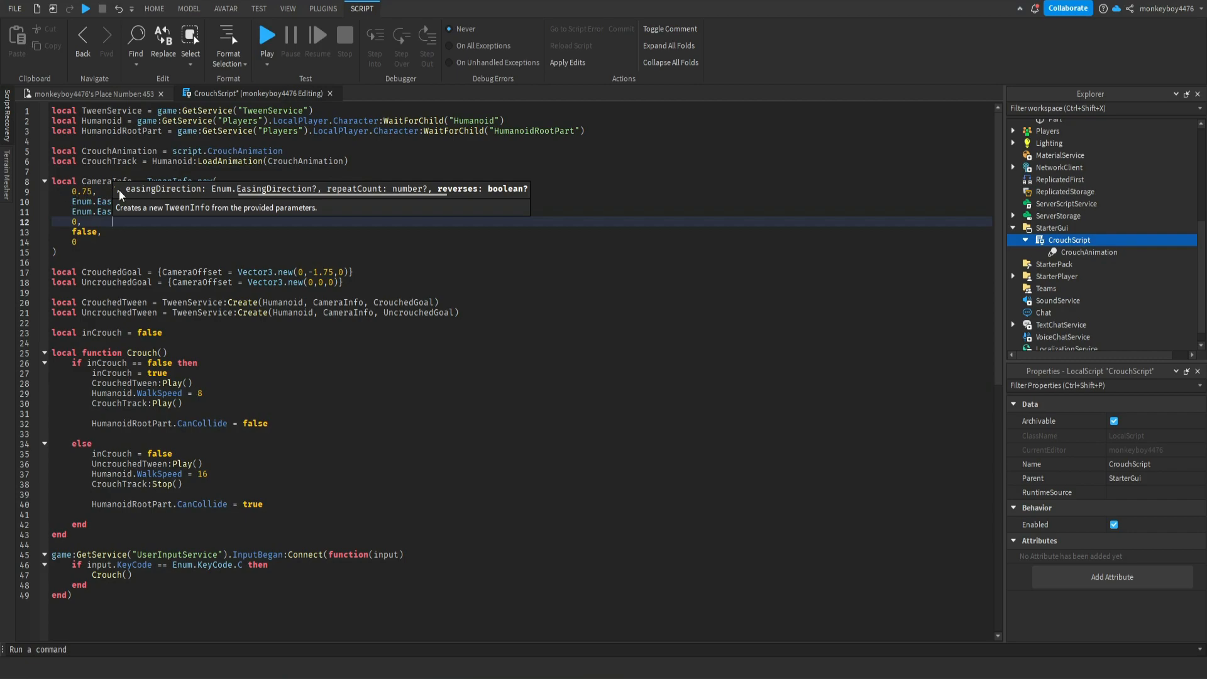
pyautogui.moveTo(101, 144)
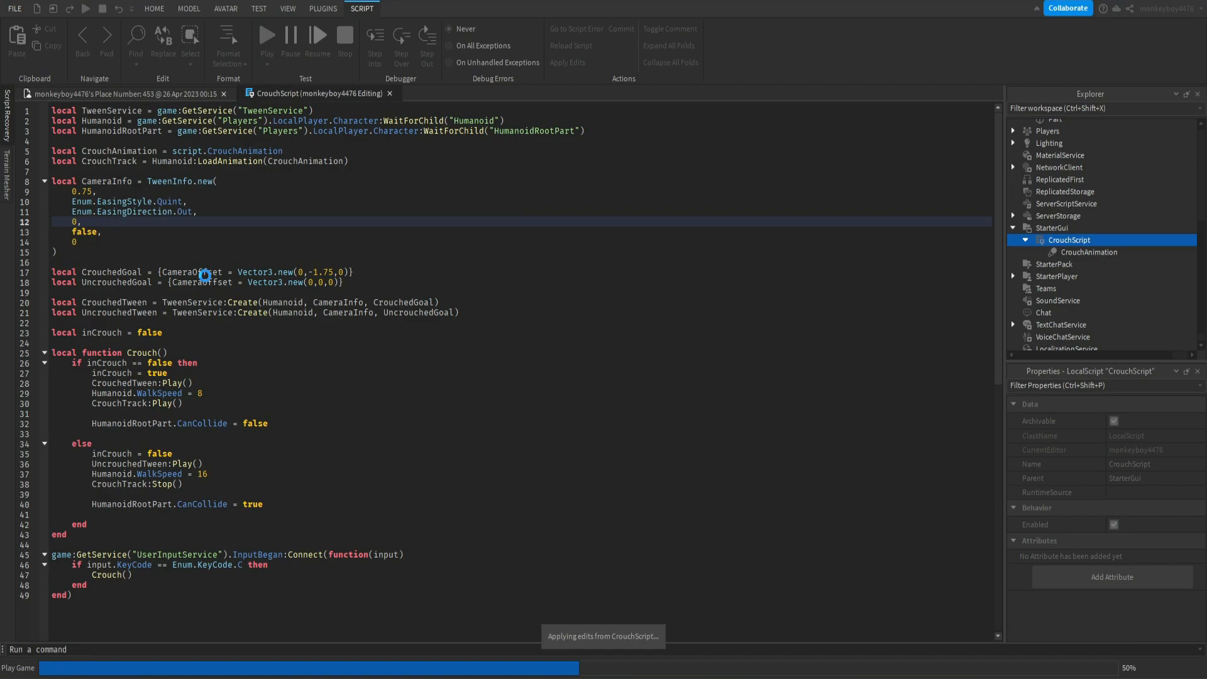
# - Run a playtest and walk the avatar up to the brick wall's low doorway
pyautogui.click(267, 34)
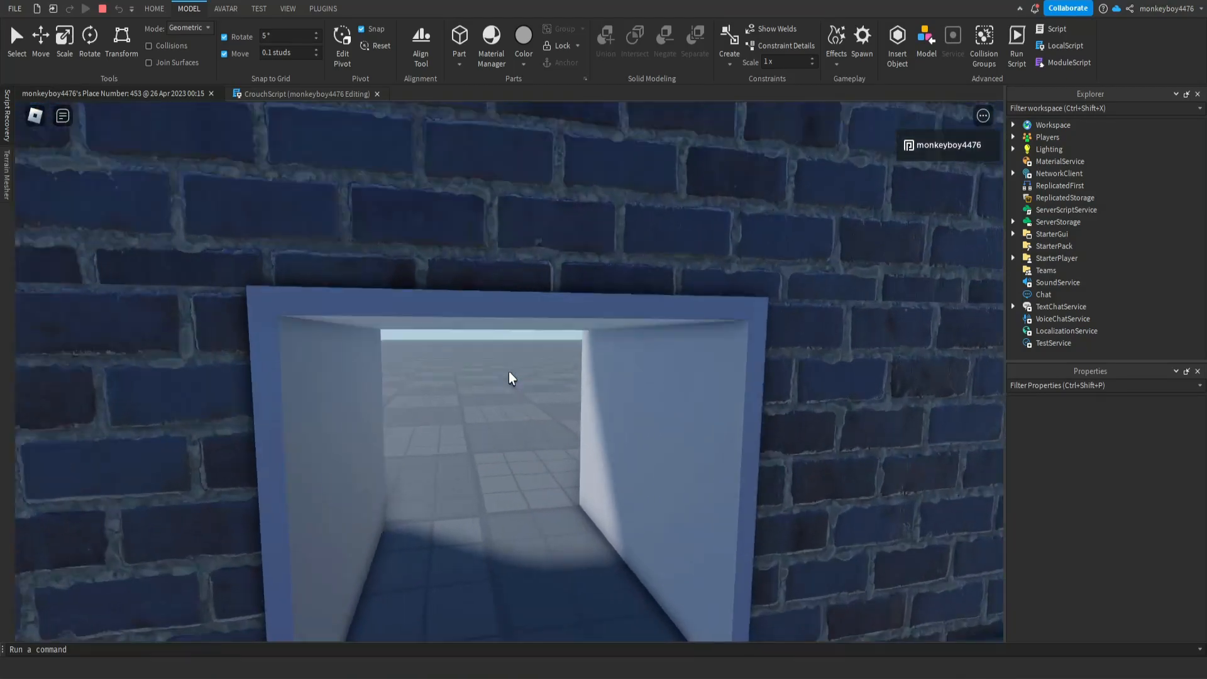
pyautogui.click(85, 8)
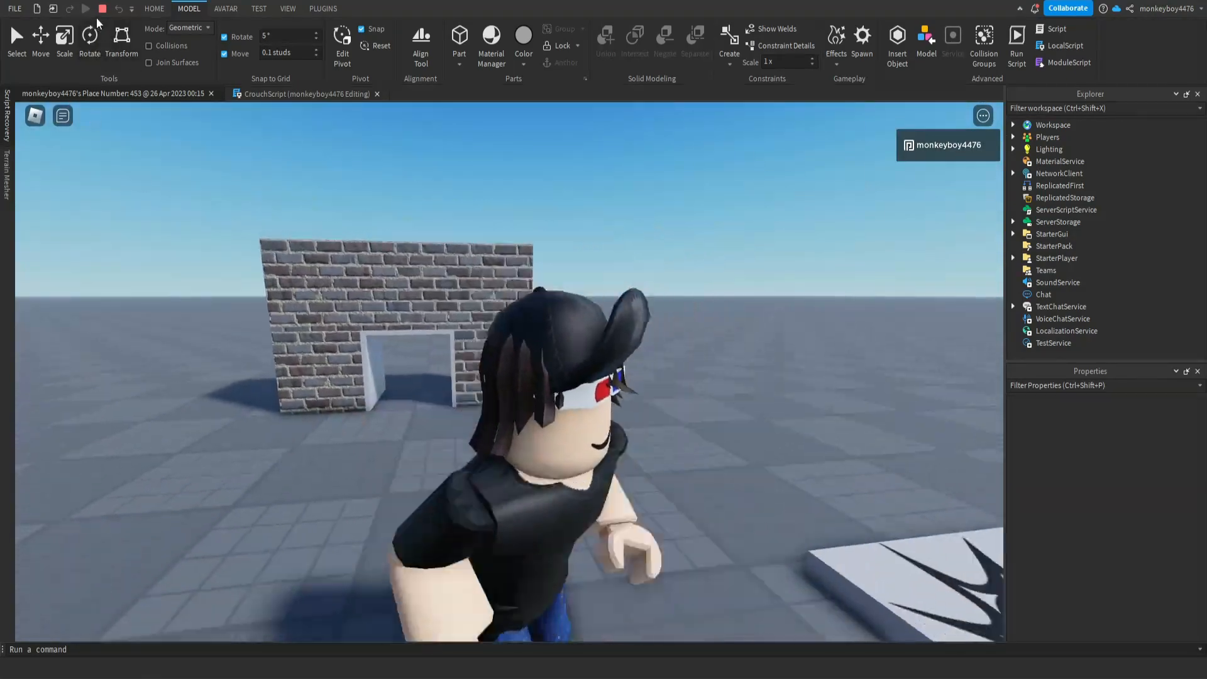
# - Stop the playtest and space out the WalkSpeed 8 and 16 lines in the Crouch function
pyautogui.click(306, 93)
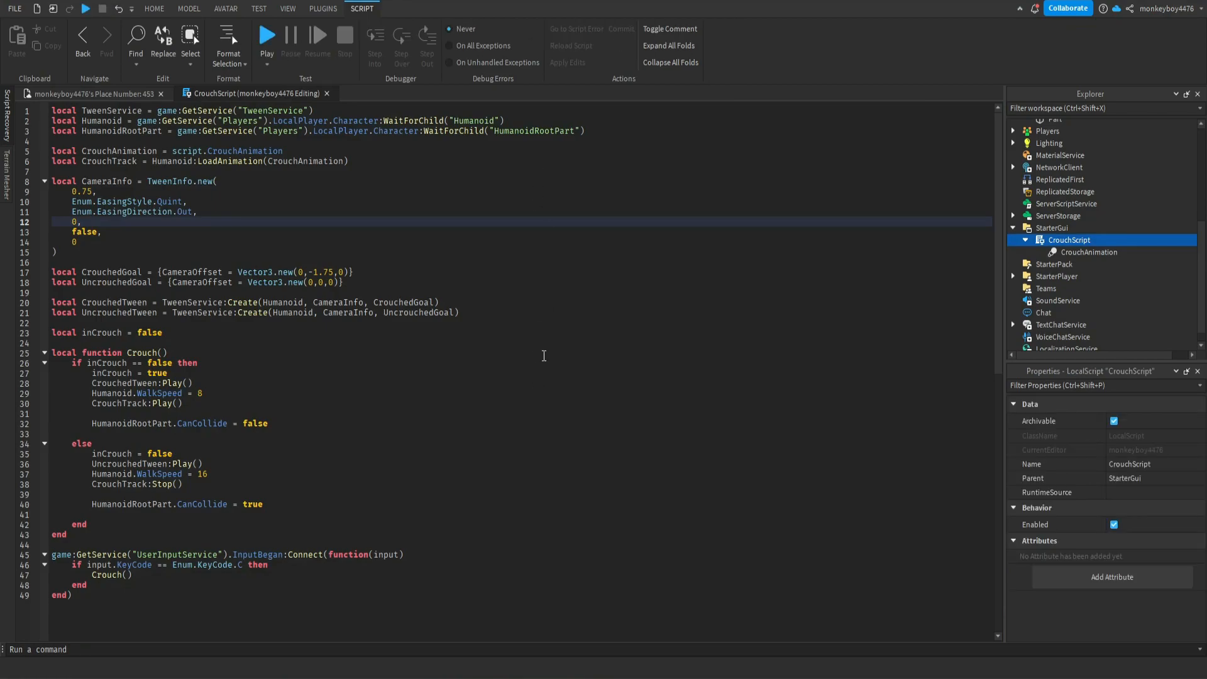
pyautogui.moveTo(531, 253)
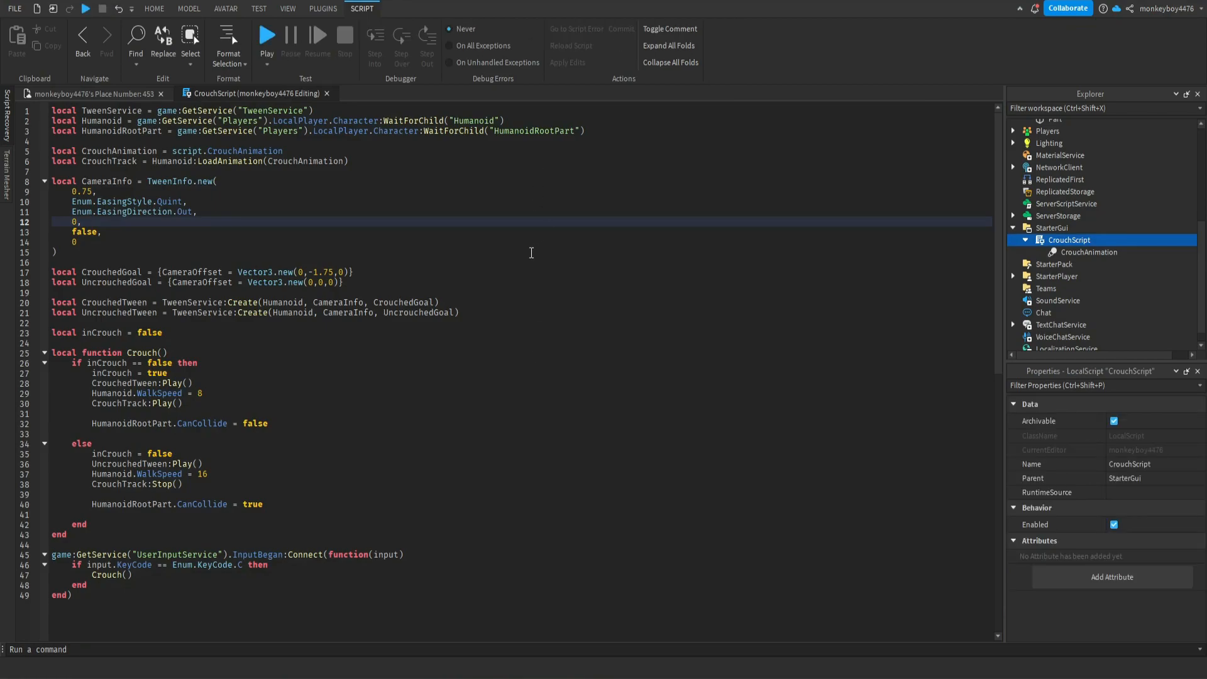
pyautogui.moveTo(301, 251)
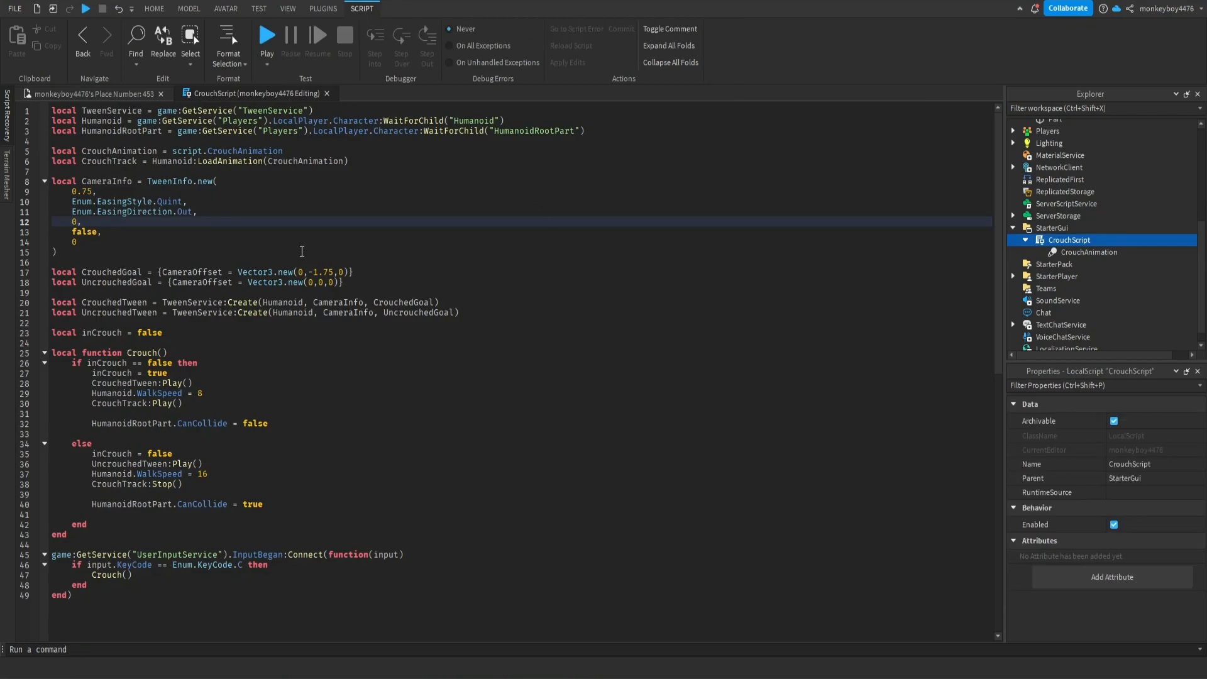
pyautogui.moveTo(318, 323)
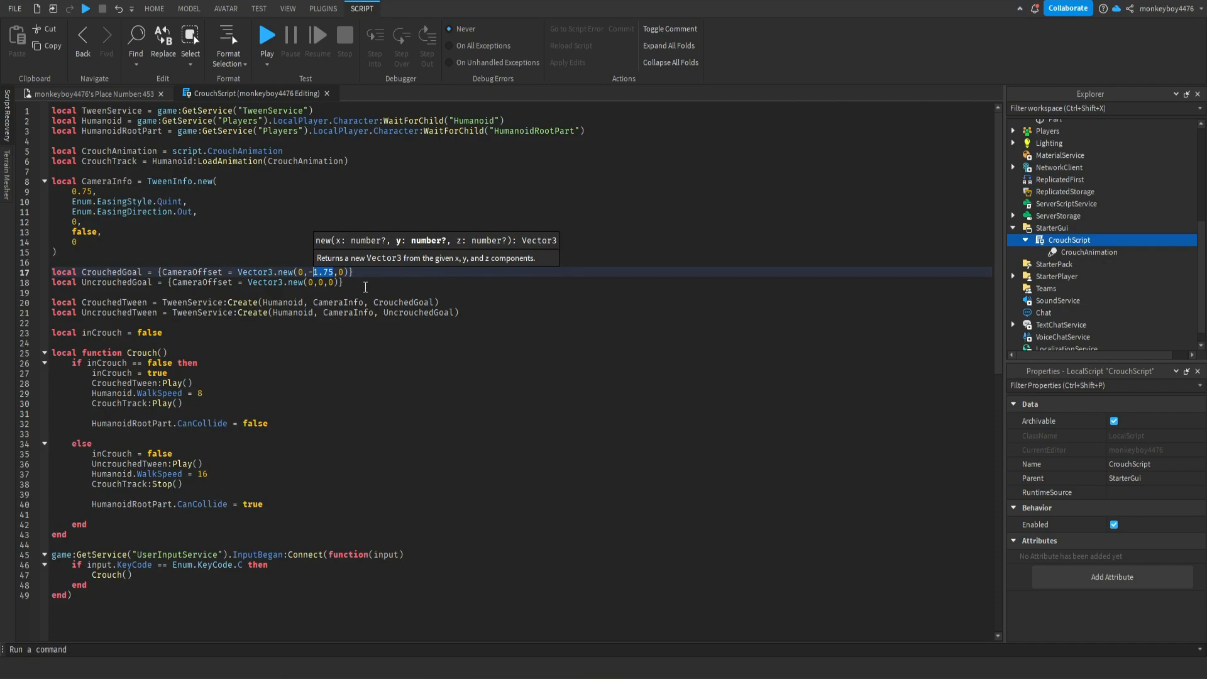
pyautogui.moveTo(414, 282)
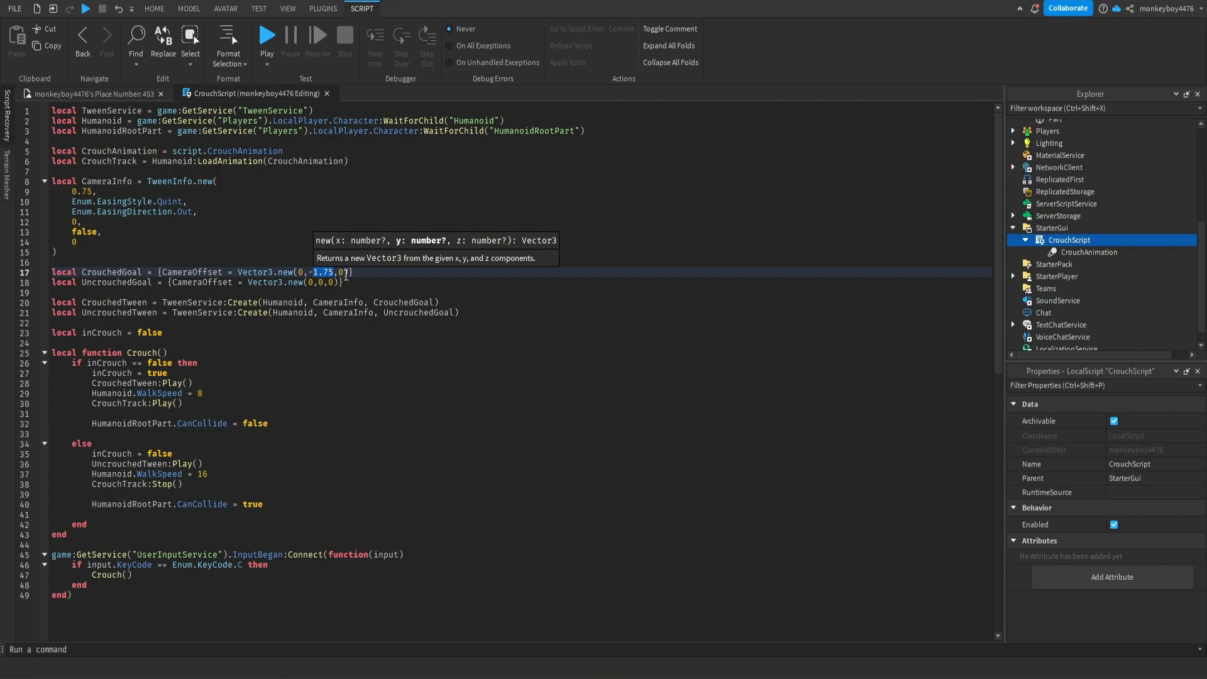
pyautogui.moveTo(360, 265)
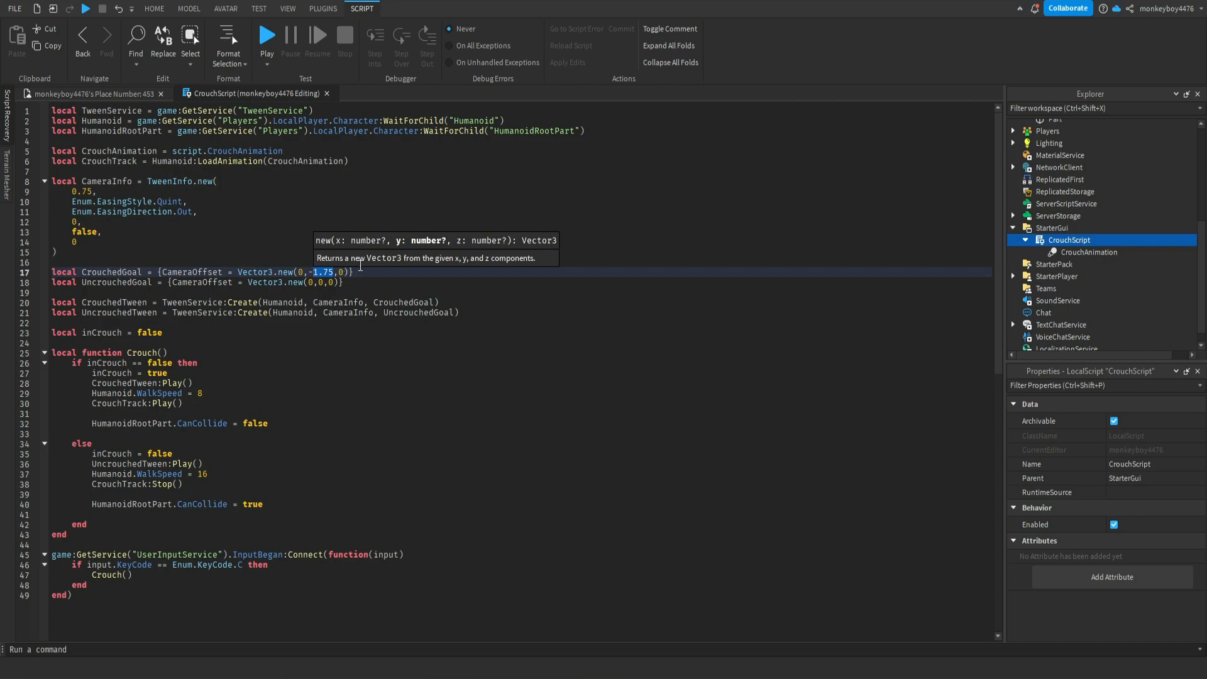
pyautogui.moveTo(834, 278)
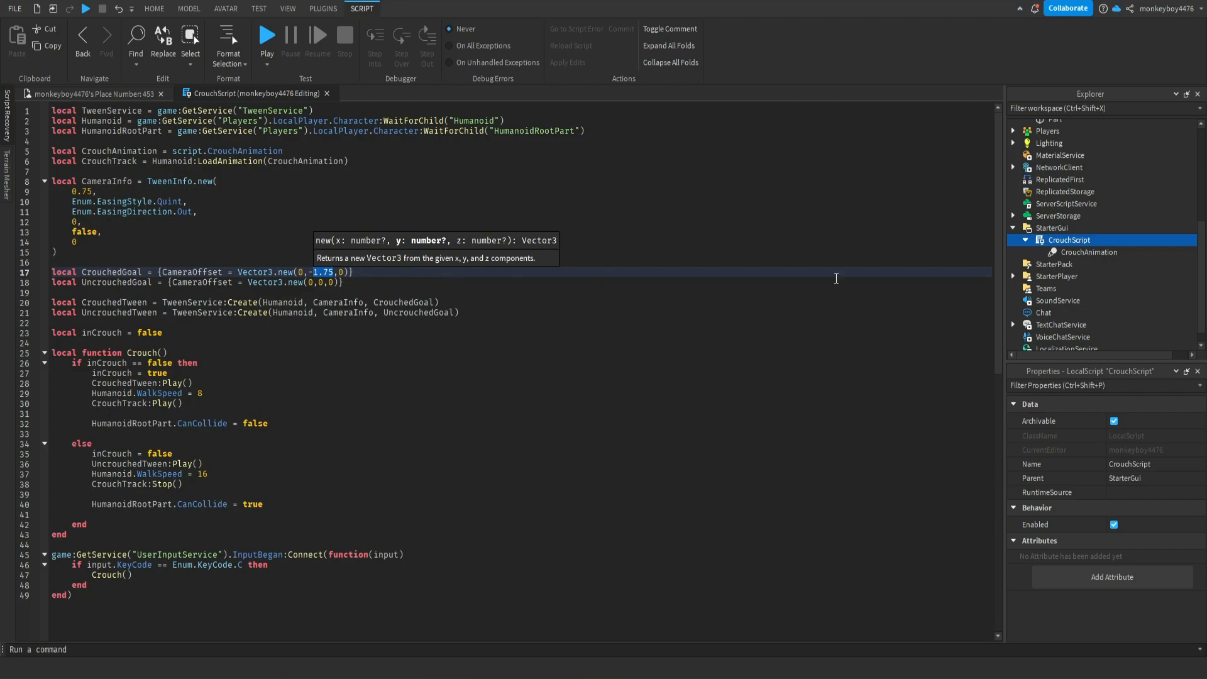
pyautogui.moveTo(267, 293)
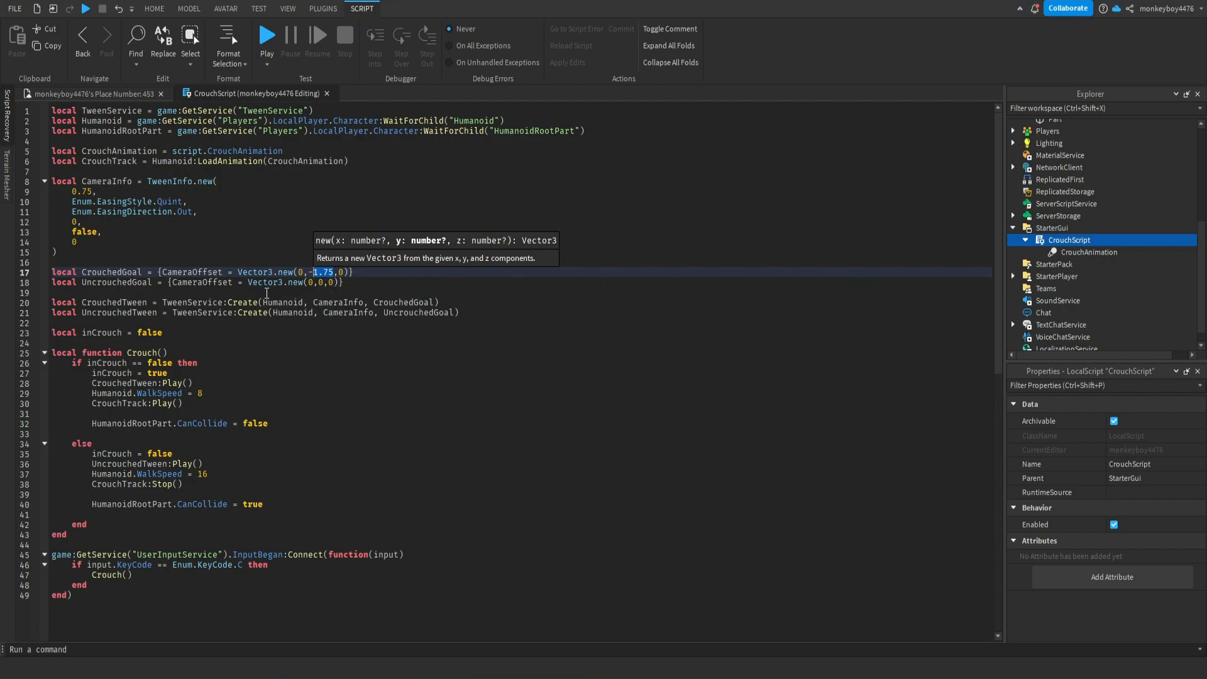
pyautogui.click(404, 281)
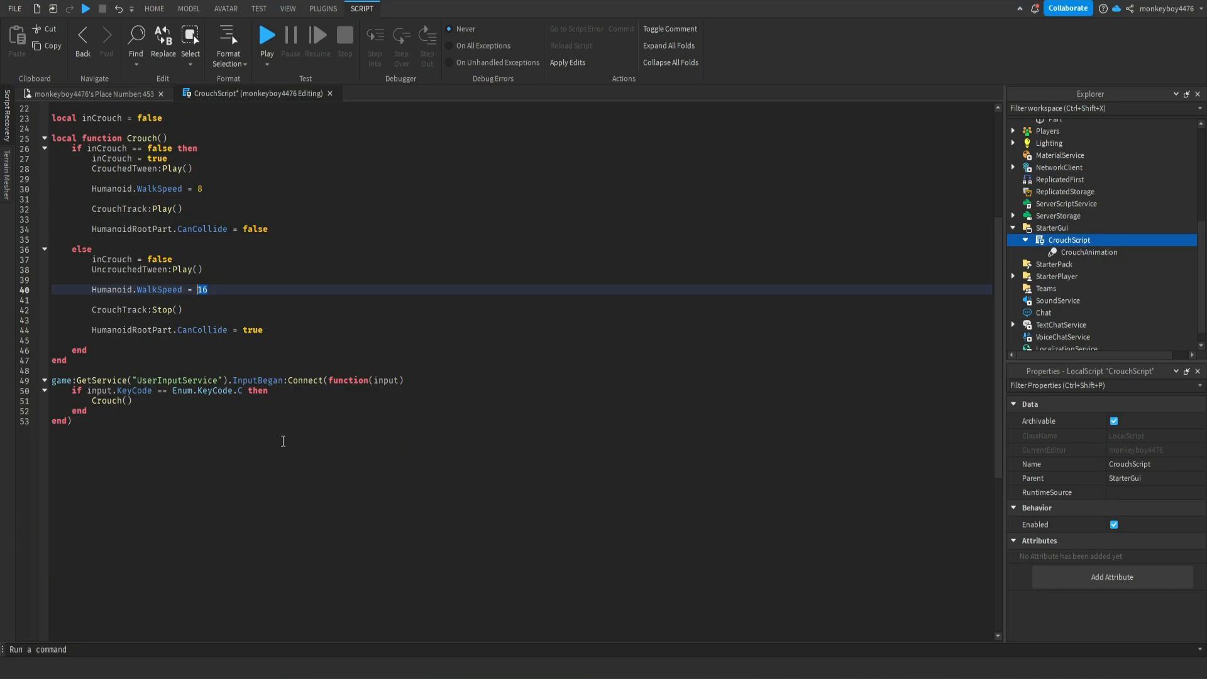
pyautogui.moveTo(267, 446)
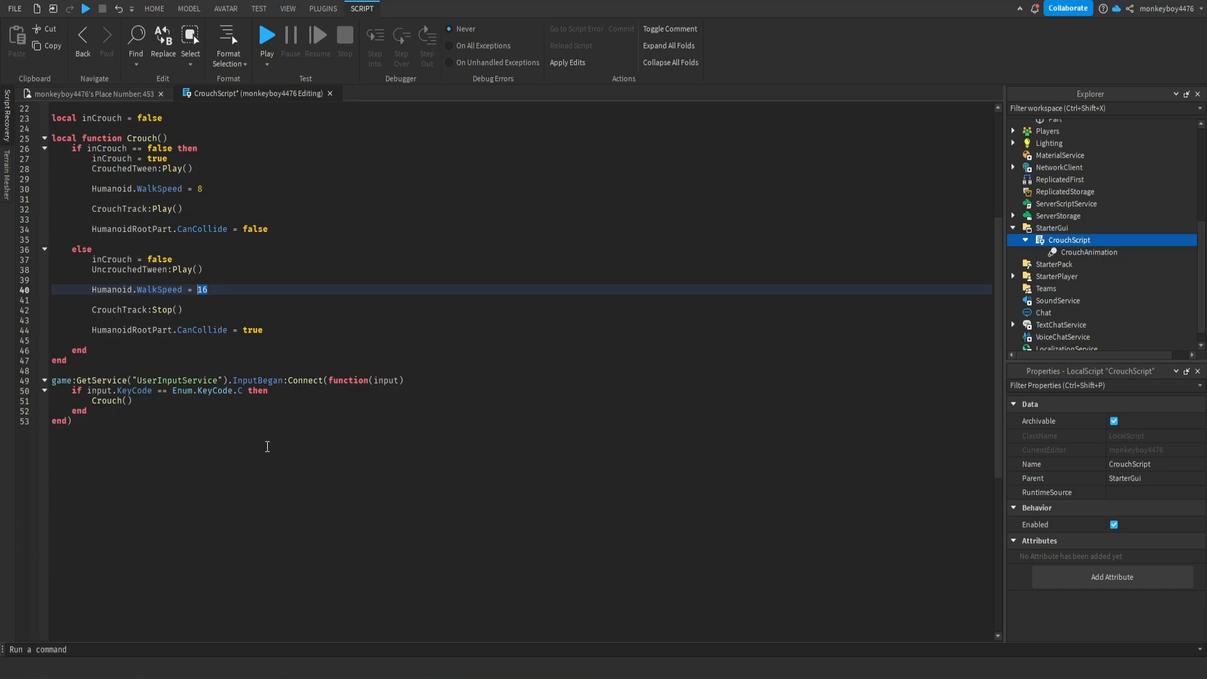
pyautogui.moveTo(243, 384)
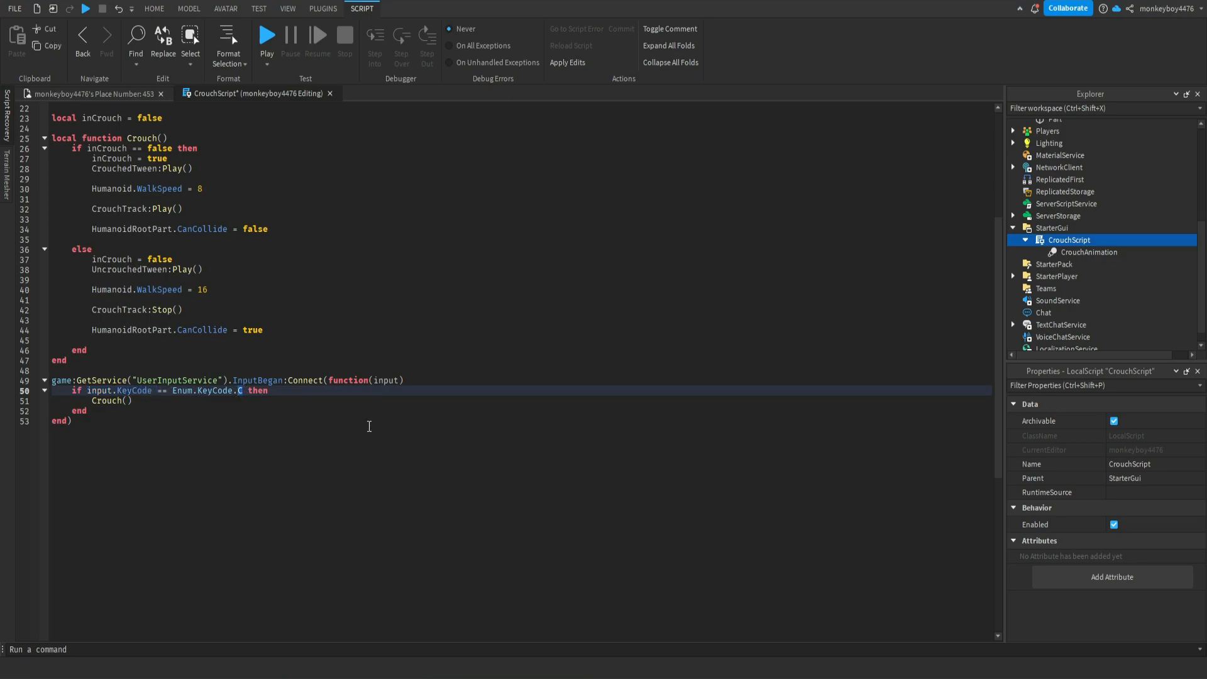
pyautogui.write('LeftControl')
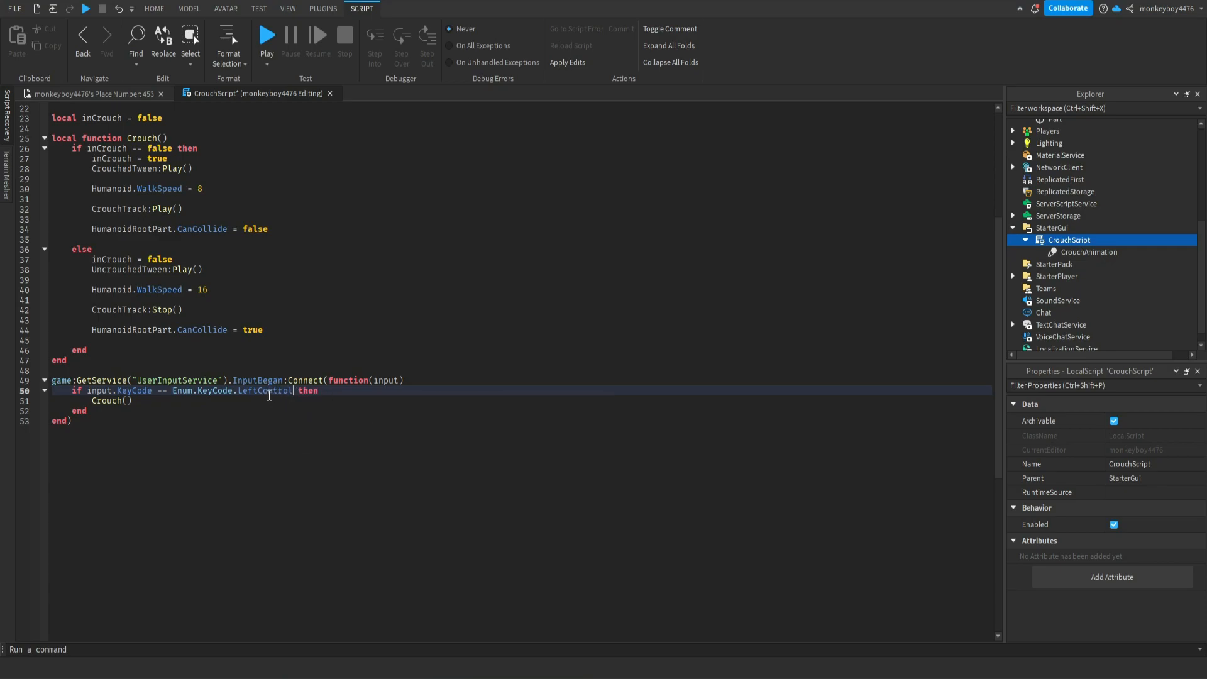
pyautogui.write('C')
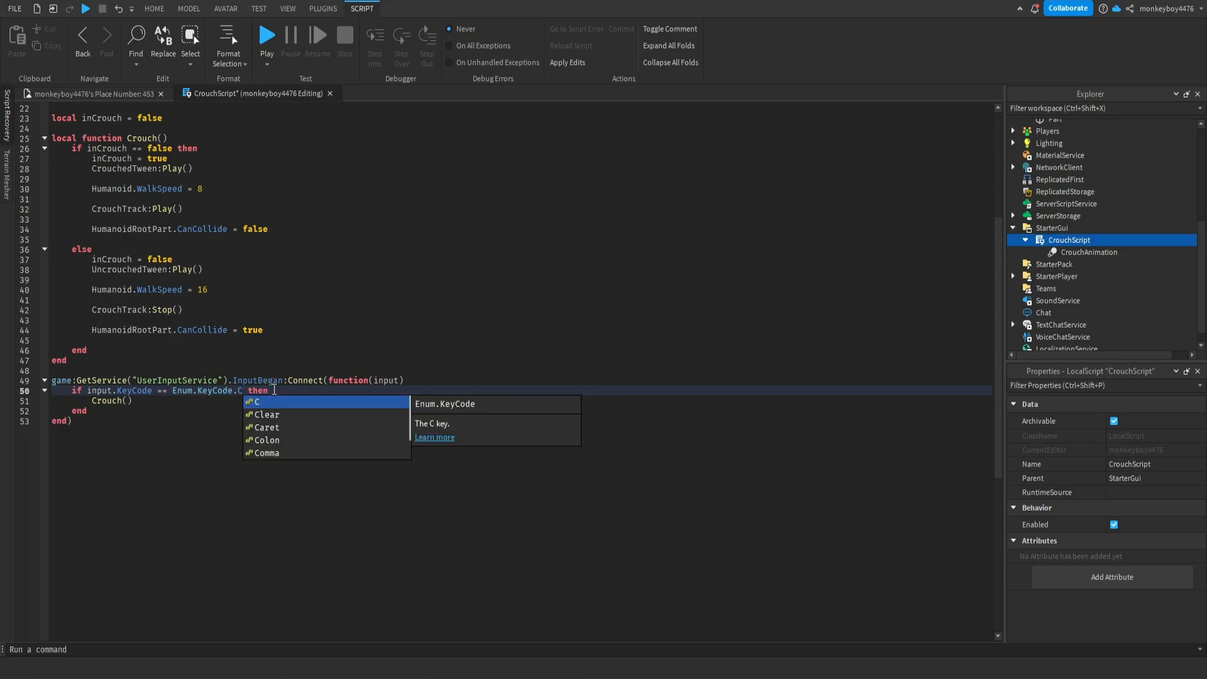
pyautogui.write('A')
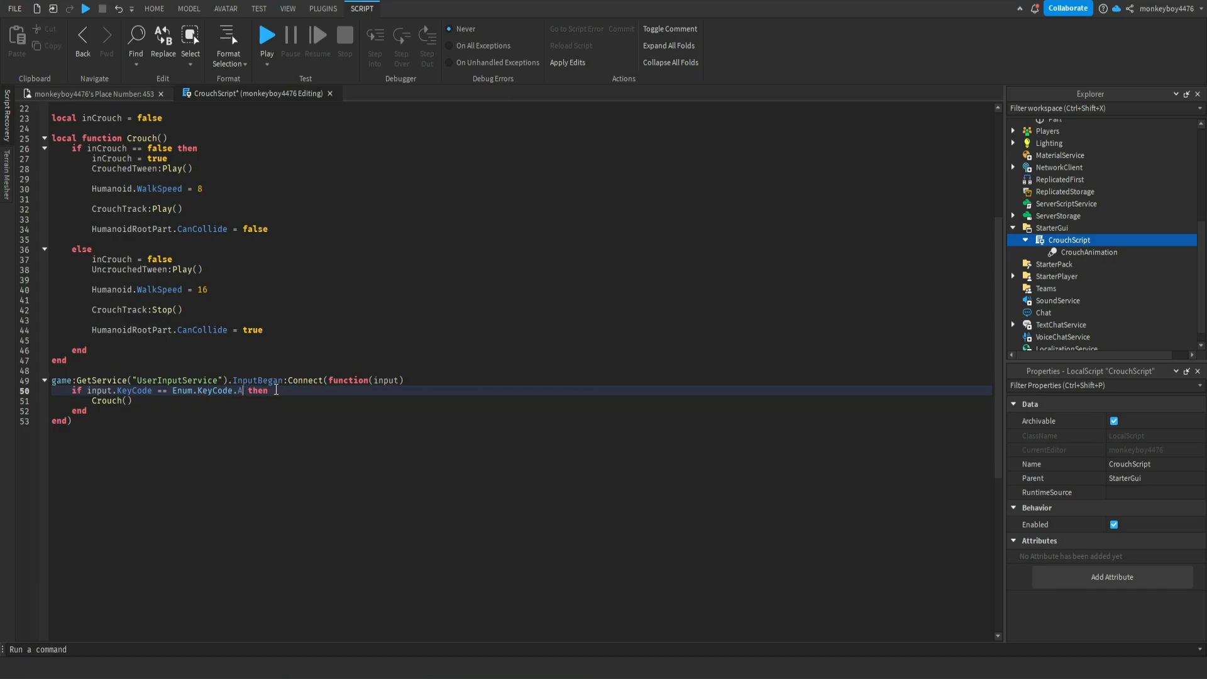
pyautogui.write('C')
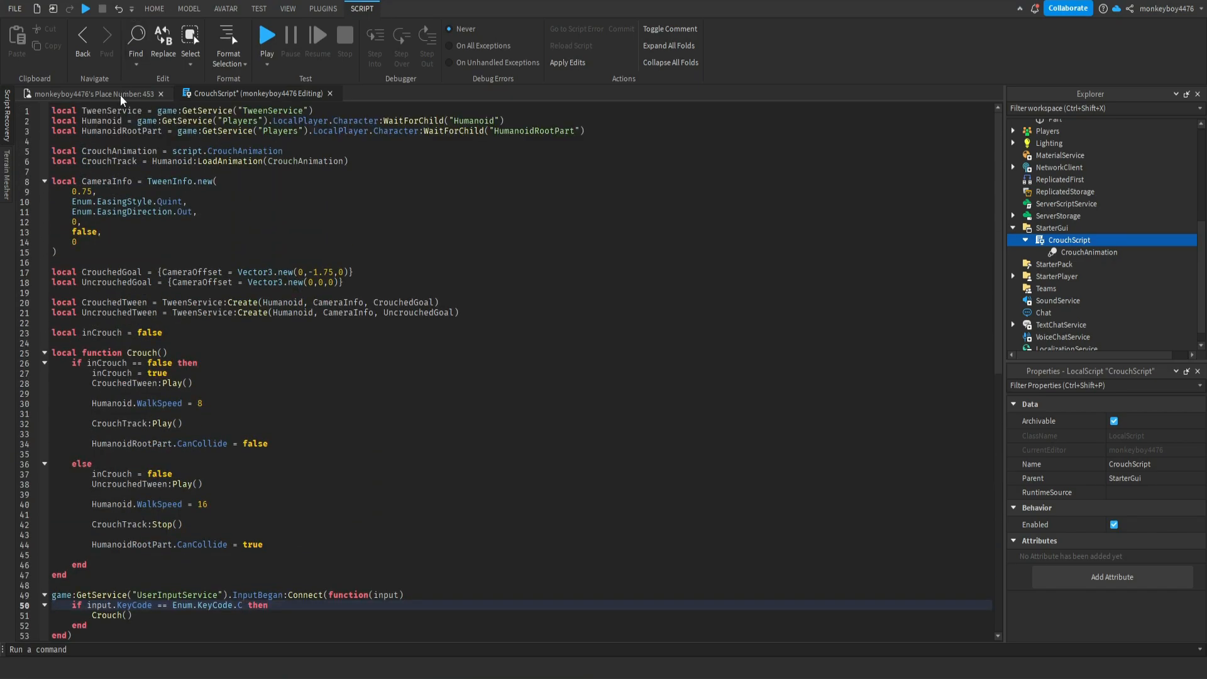
pyautogui.scroll(-3)
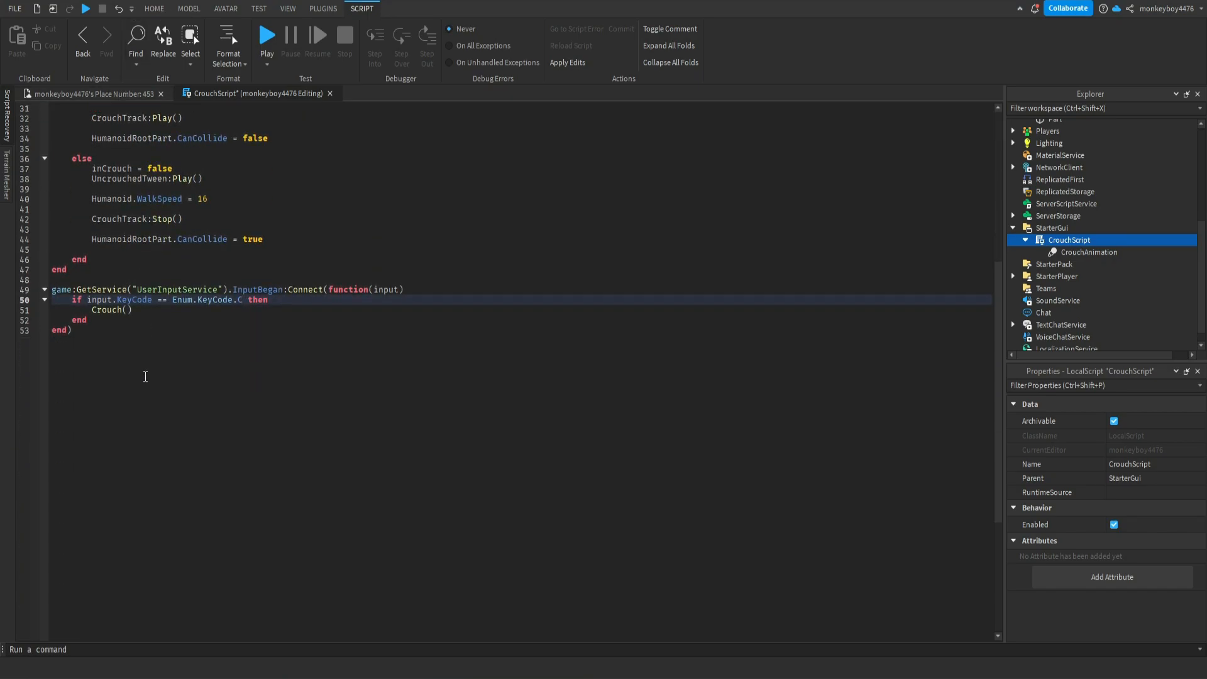
pyautogui.scroll(3)
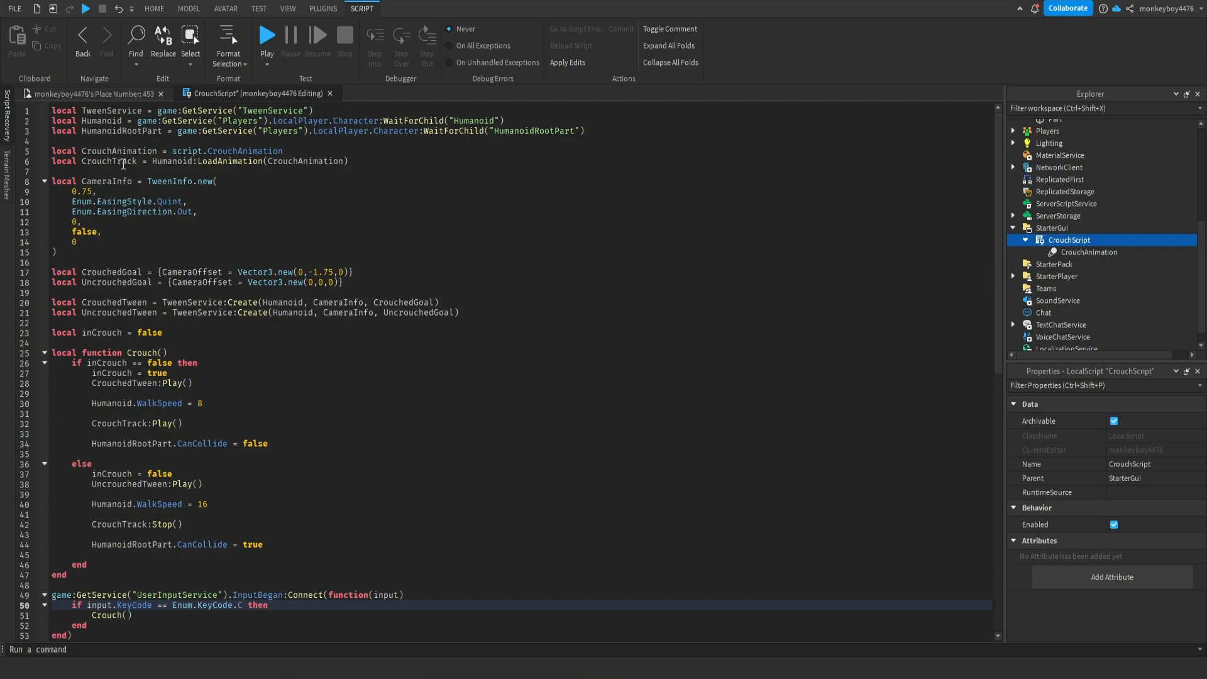
# - Close CrouchScript applying edits, view CrouchAnimation's AnimationId, and start a playtest
pyautogui.click(98, 181)
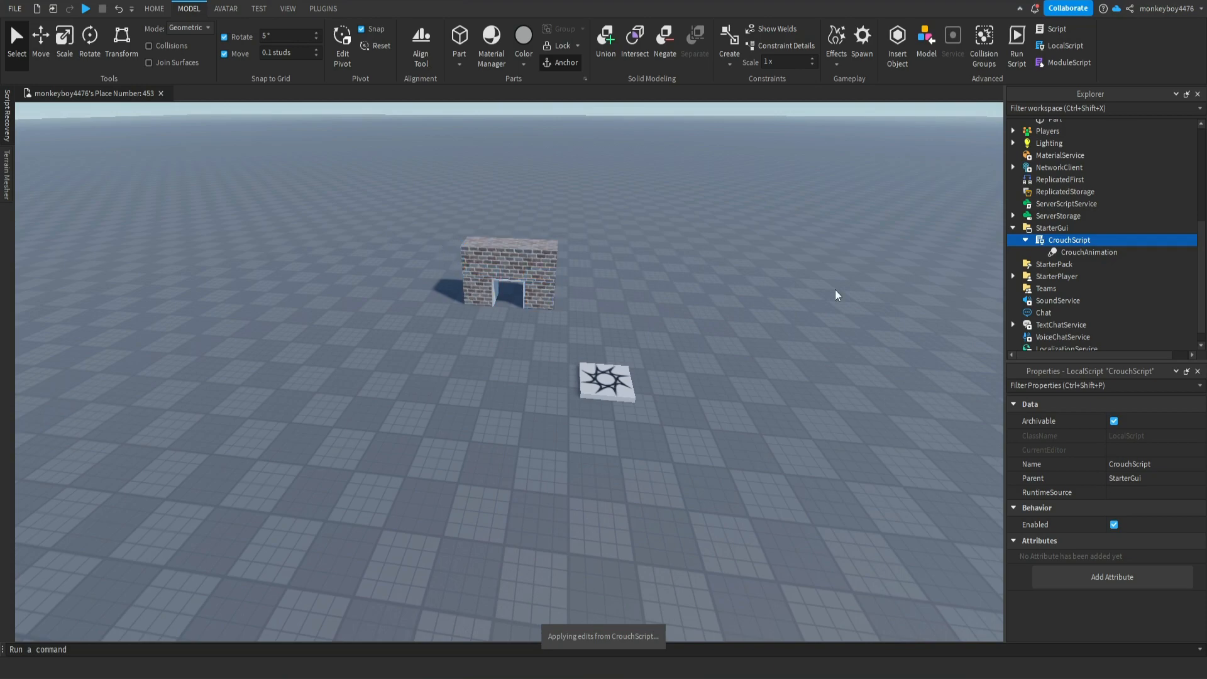
pyautogui.click(1086, 251)
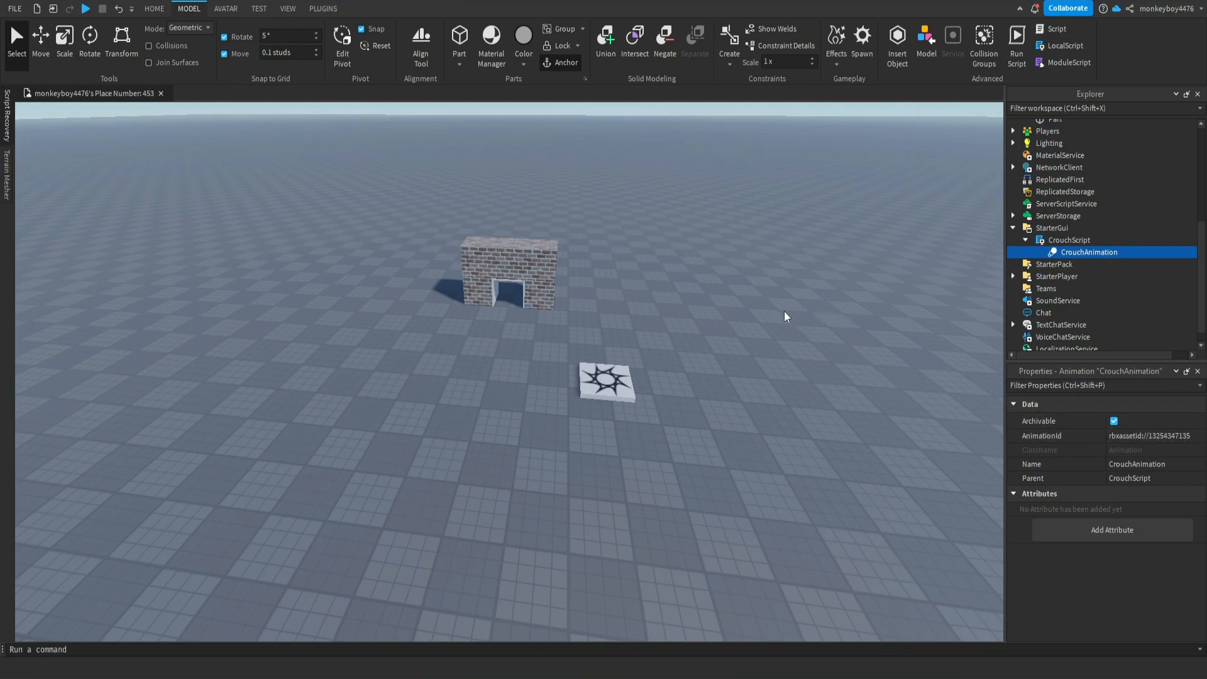
pyautogui.click(86, 9)
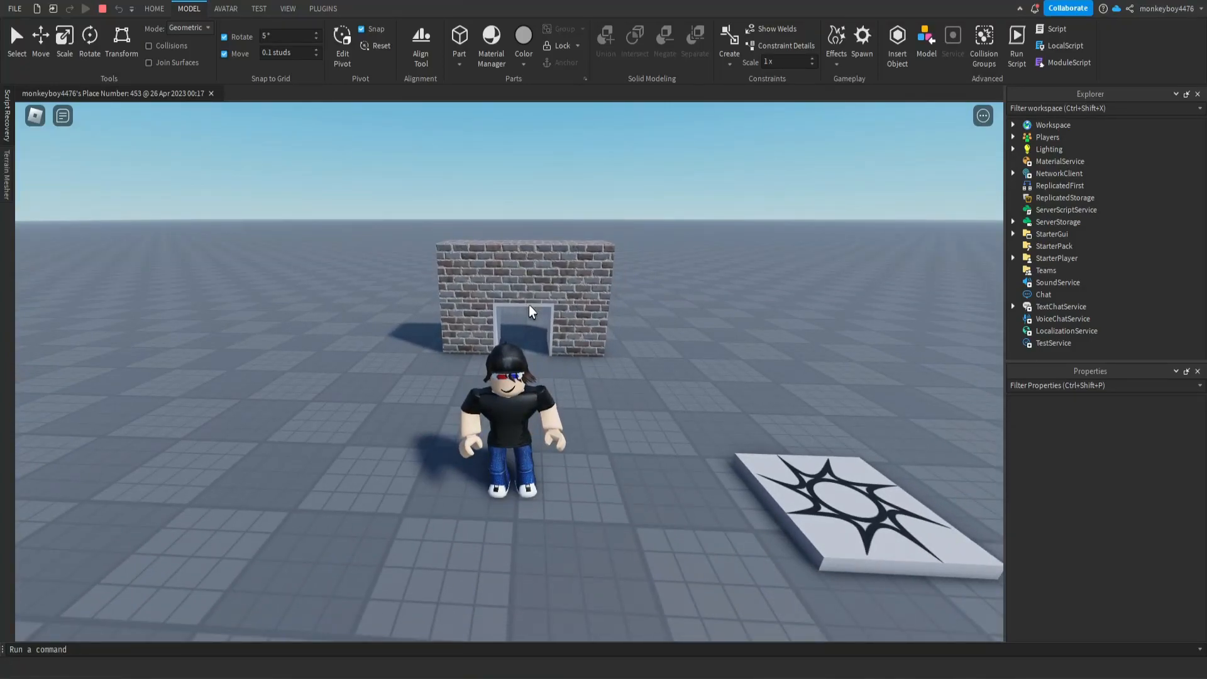
pyautogui.moveTo(529, 319)
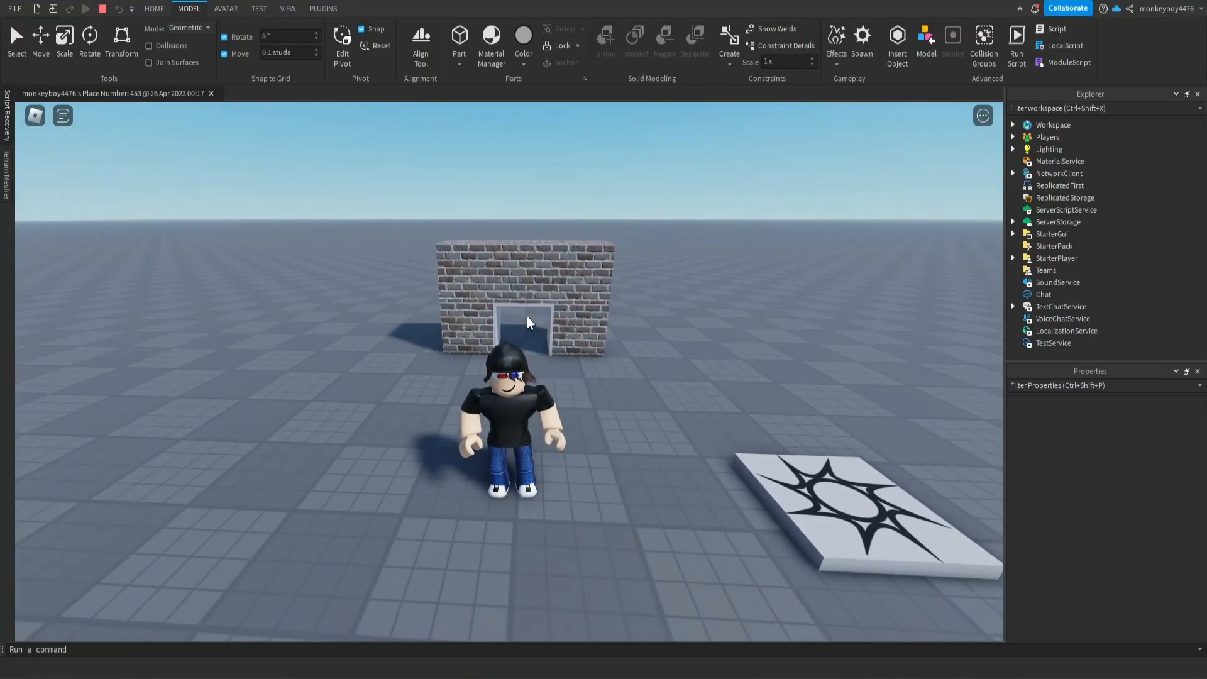